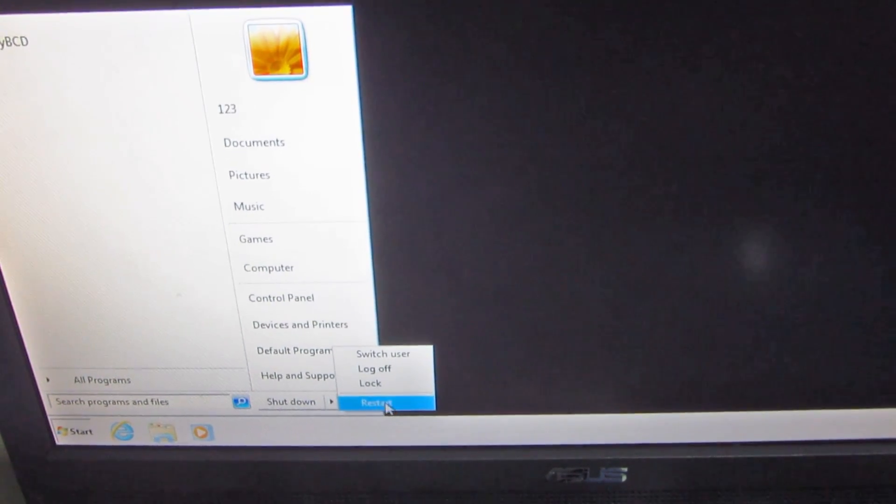
Restart the computer from the Start menu so it returns to the boot menu.
{"action": "left_click", "coordinate": [376, 404]}
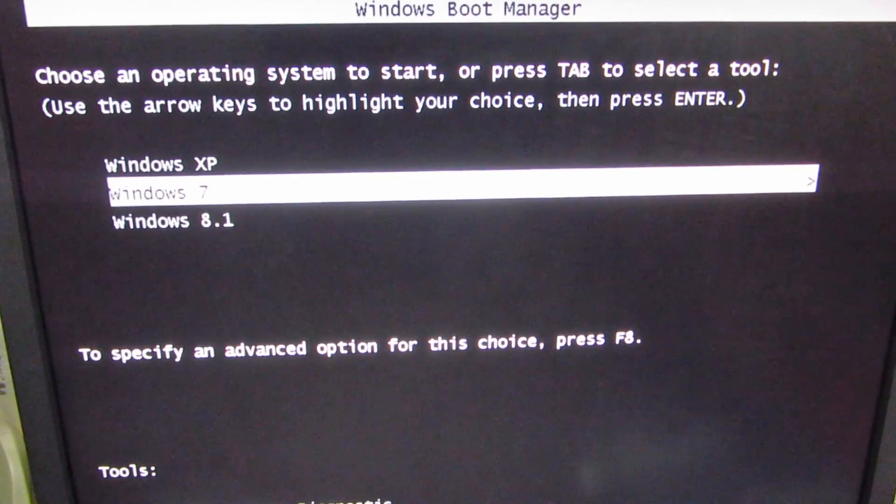
Boot the highlighted Windows 7 entry, which starts in Safe Mode.
{"action": "key", "text": "enter"}
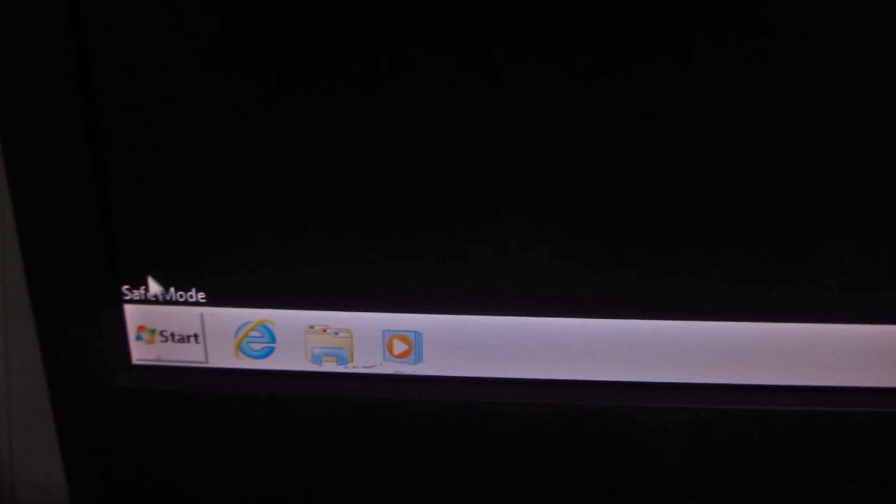
Find and launch the Run command by searching 'run' in the Start menu.
{"action": "left_click", "coordinate": [171, 336]}
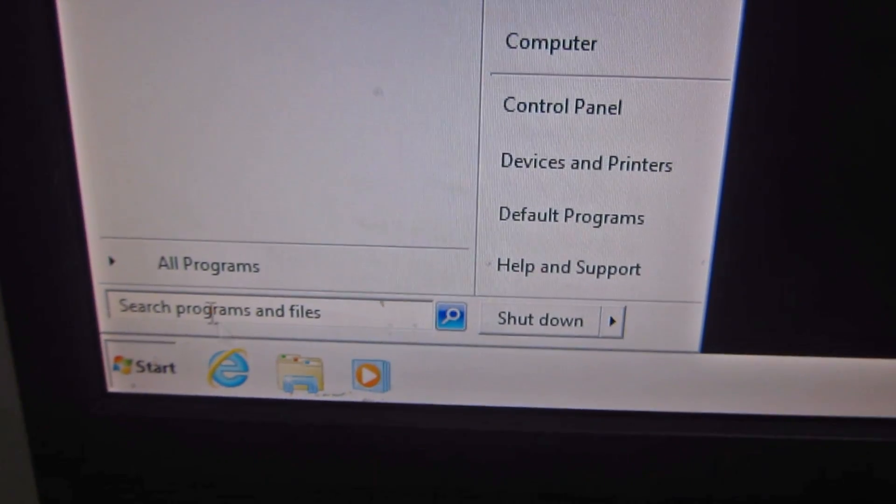
{"action": "type", "text": "run"}
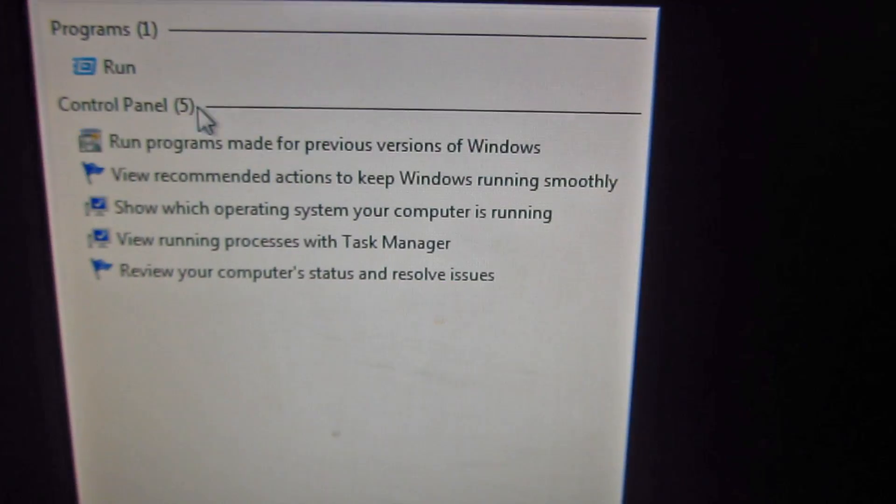
{"action": "left_click", "coordinate": [120, 67]}
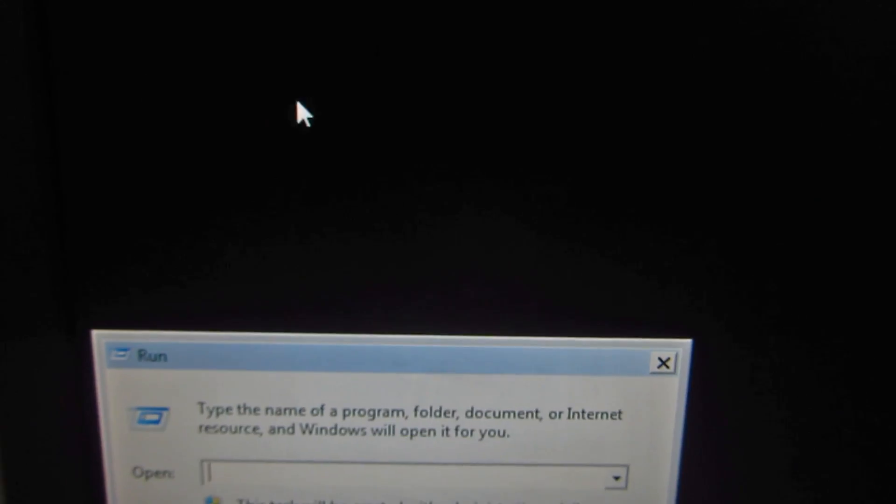
Run 'msconfig' to launch the System Configuration utility.
{"action": "type", "text": "m"}
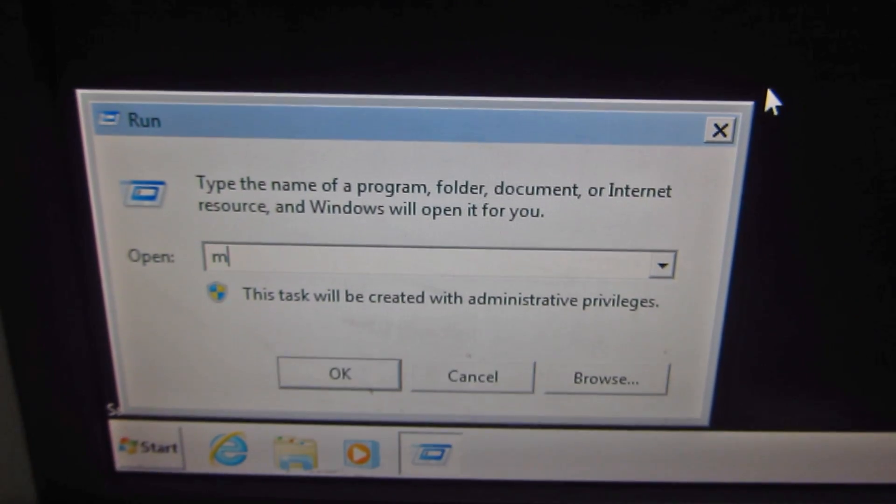
{"action": "type", "text": "scon"}
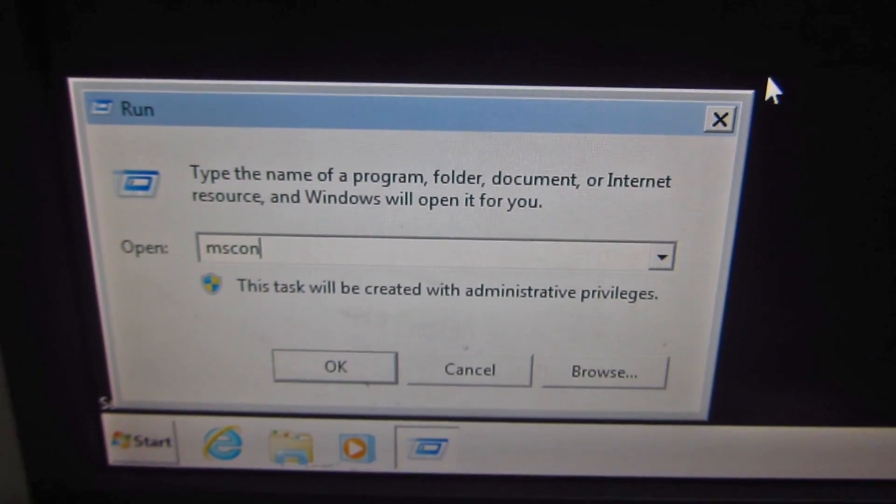
{"action": "type", "text": "fig"}
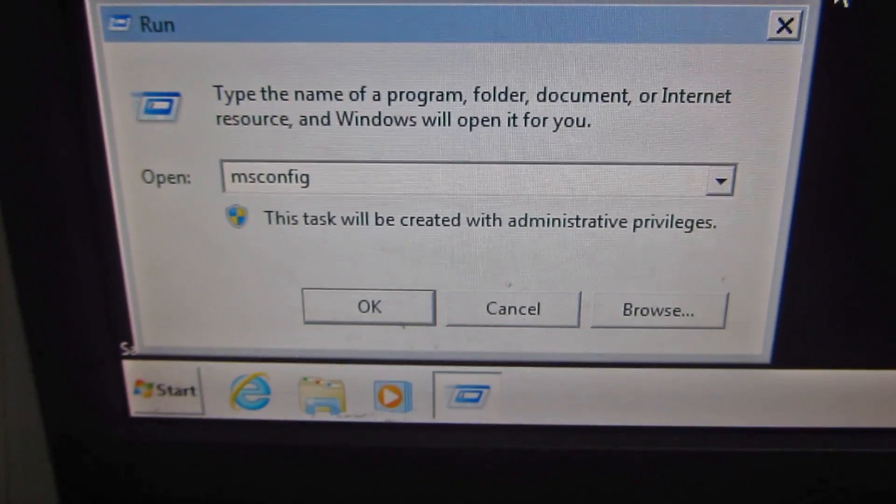
{"action": "left_click", "coordinate": [368, 307]}
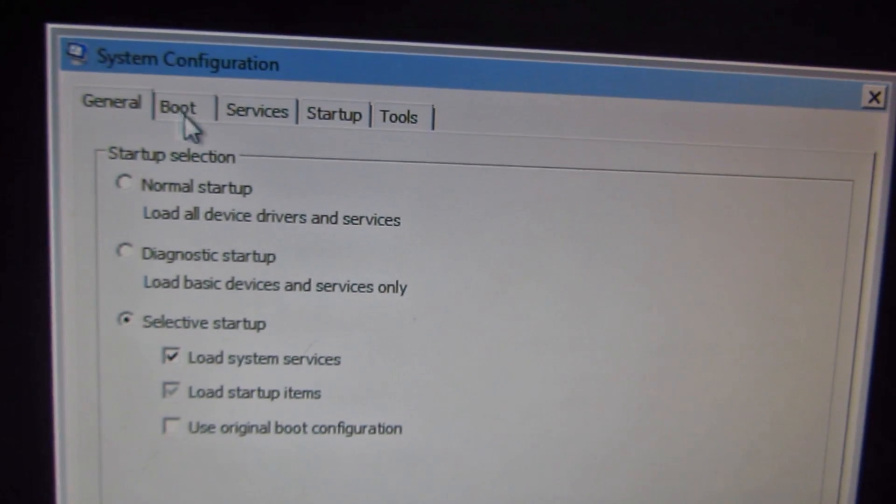
Switch to the Boot settings to clear Safe boot for a normal startup.
{"action": "left_click", "coordinate": [178, 111]}
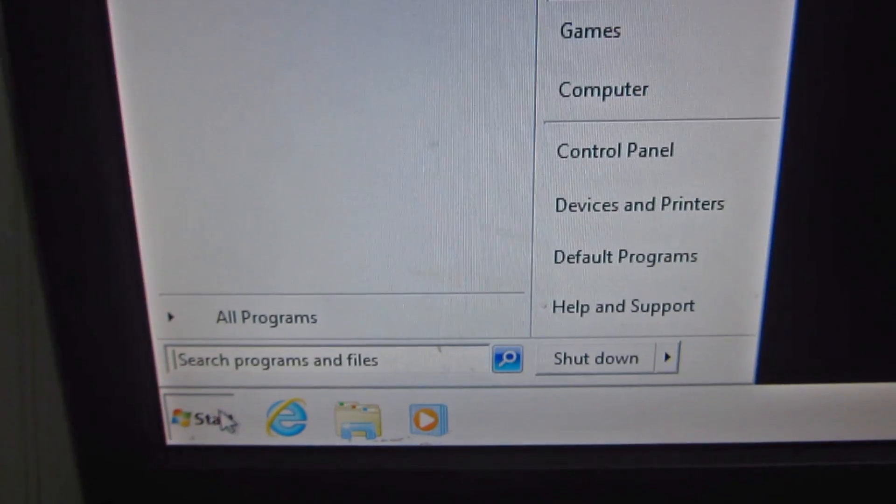
Restart the computer from the Safe Mode Start menu's shutdown choices.
{"action": "left_click", "coordinate": [667, 358]}
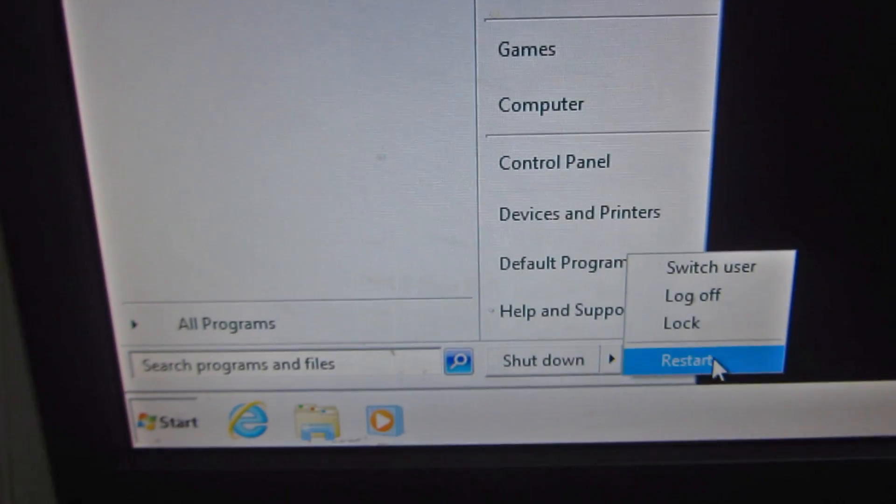
{"action": "left_click", "coordinate": [686, 360]}
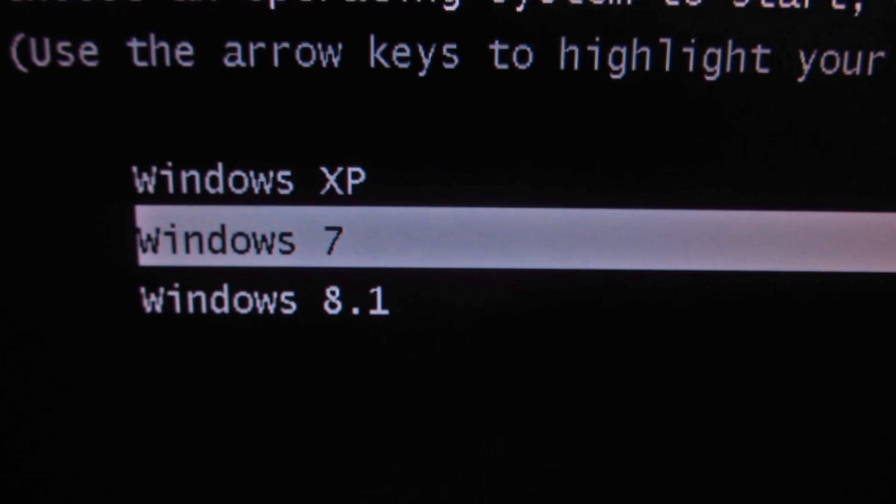
Boot Windows 7 from the boot menu, now loading the normal desktop.
{"action": "key", "text": "enter"}
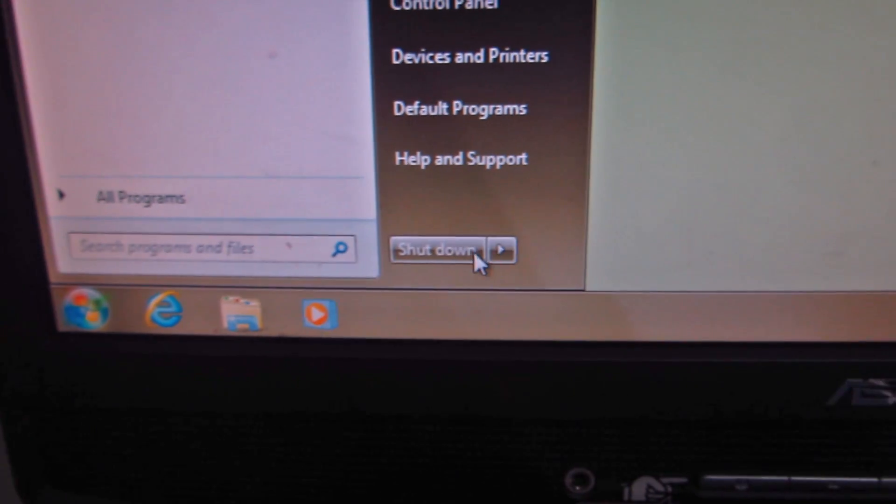
Restart the computer from the normal desktop's shutdown choices.
{"action": "left_click", "coordinate": [501, 249]}
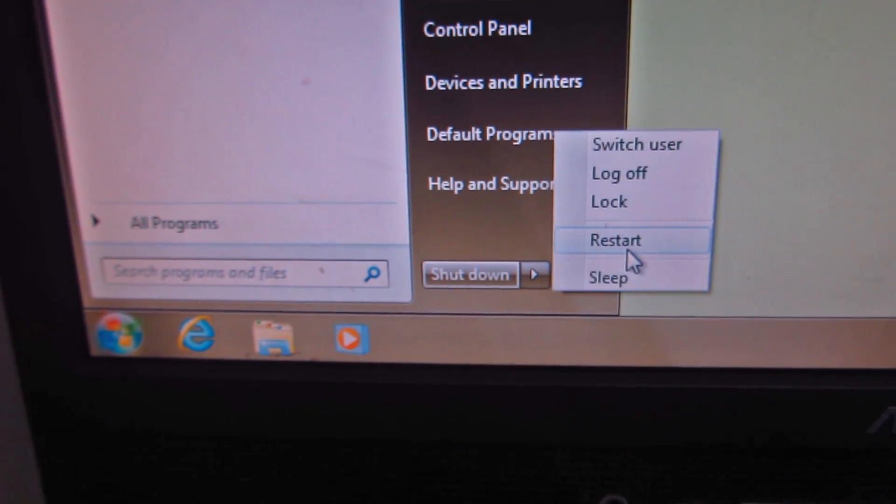
{"action": "left_click", "coordinate": [616, 240]}
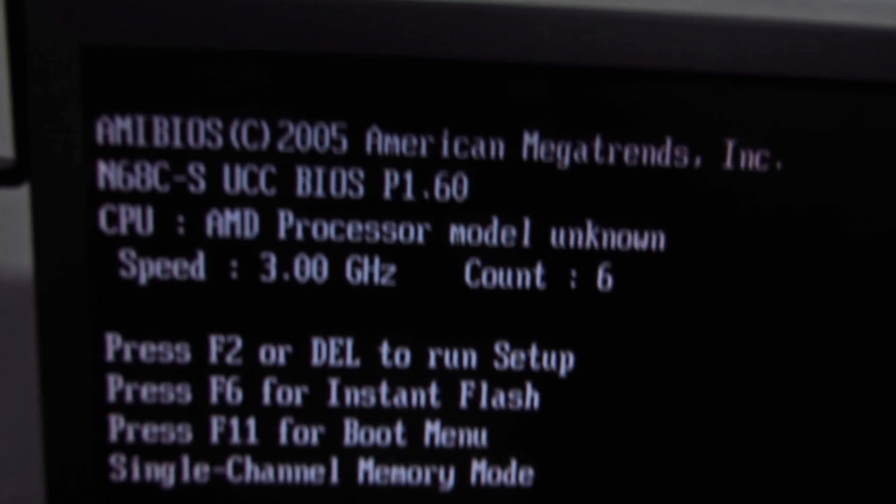